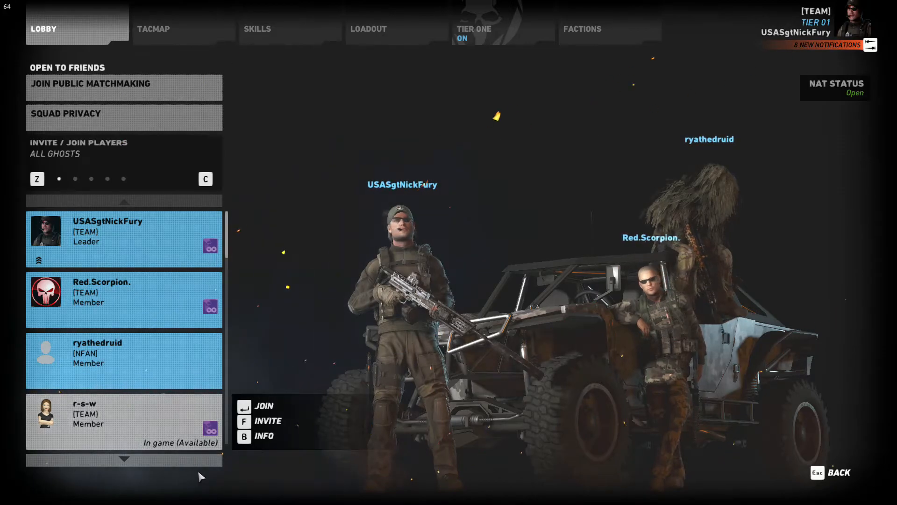
- Open the Tom Clancy's Ghost Recon Wildlands tile from the Installed games list
{"action": "scroll", "scroll_direction": "down", "scroll_amount": 3}
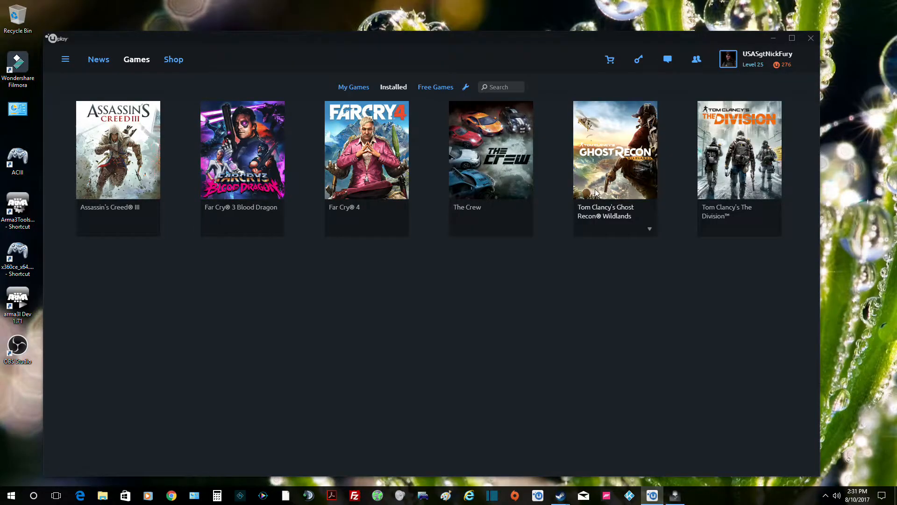
{"action": "left_click", "coordinate": [615, 149]}
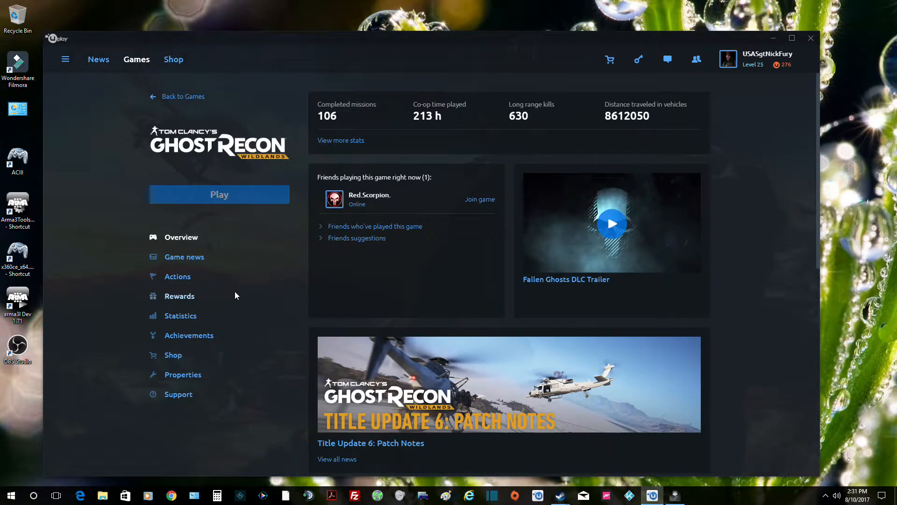
{"action": "mouse_move", "coordinate": [91, 285]}
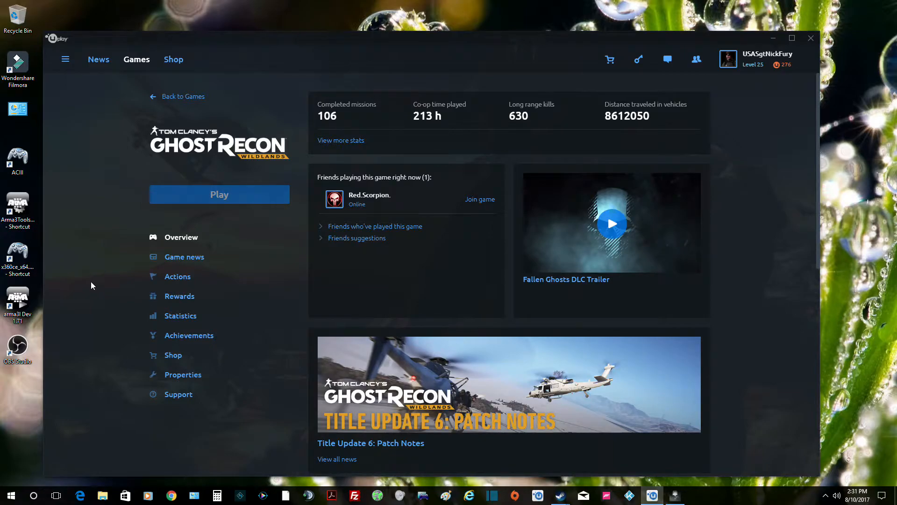
{"action": "mouse_move", "coordinate": [81, 164]}
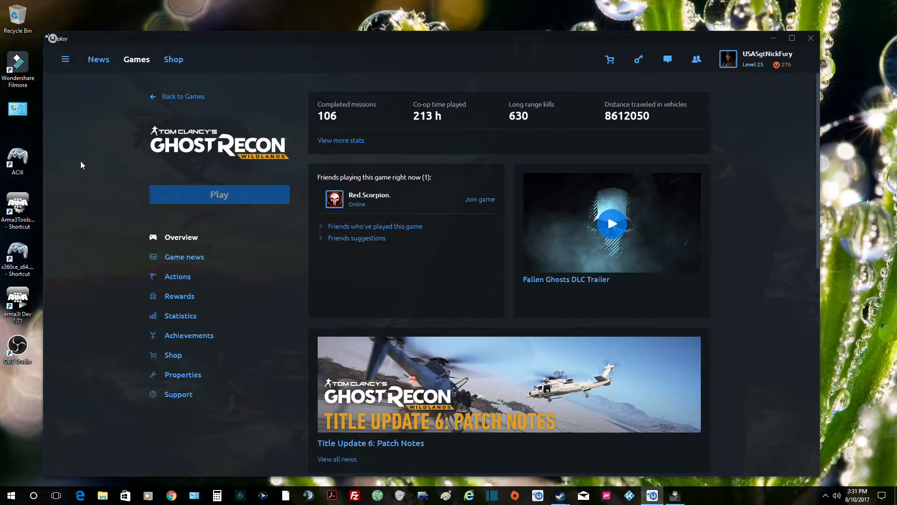
{"action": "mouse_move", "coordinate": [307, 65]}
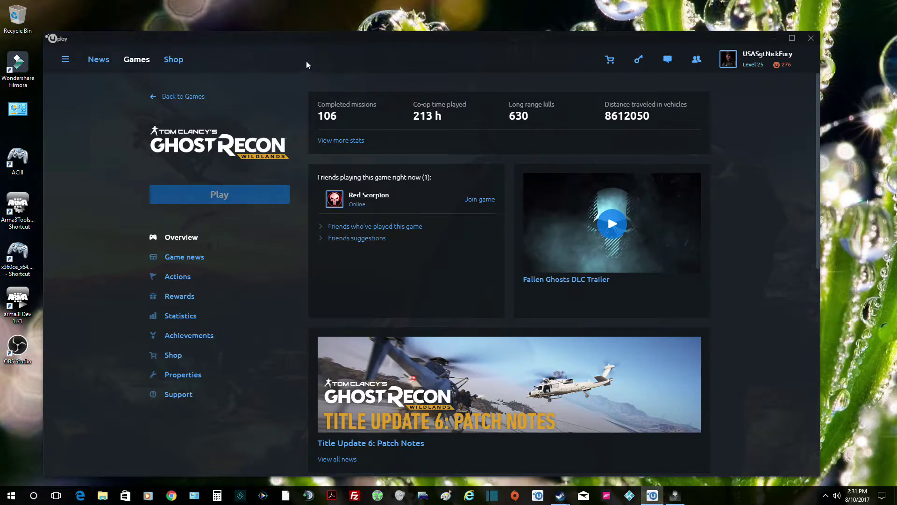
{"action": "mouse_move", "coordinate": [124, 95]}
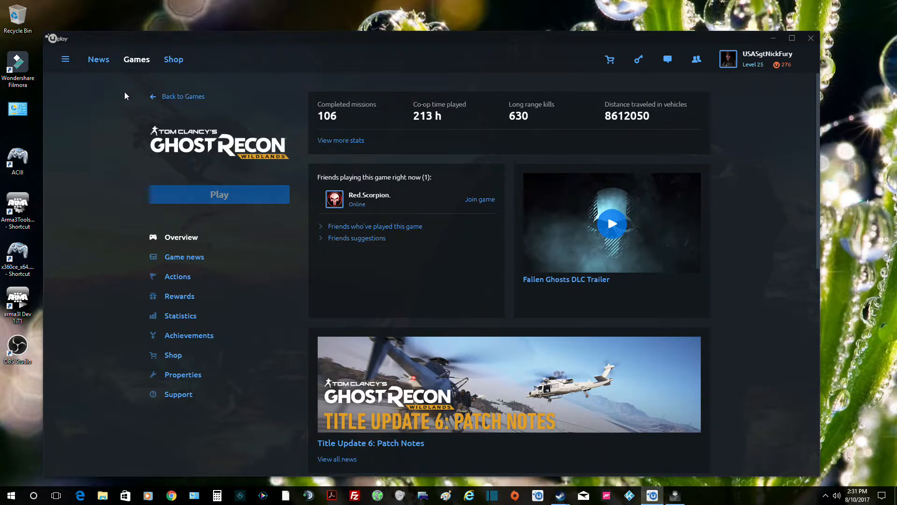
{"action": "mouse_move", "coordinate": [131, 96]}
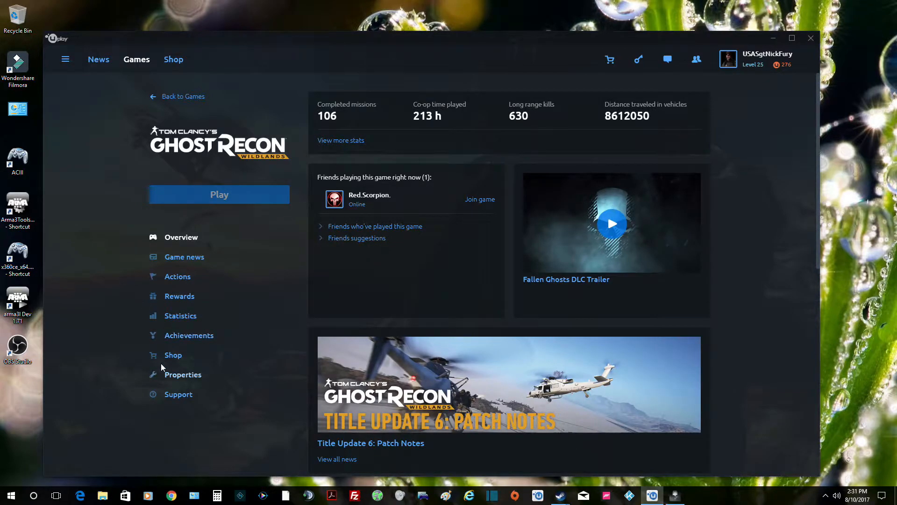
- Show the game's Properties with General and Local files settings, then maximize the launcher
{"action": "left_click", "coordinate": [183, 374]}
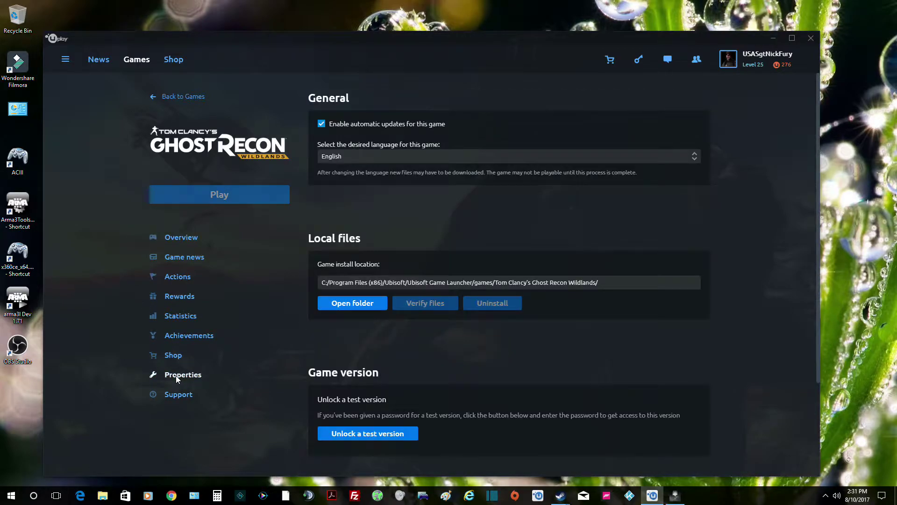
{"action": "mouse_move", "coordinate": [617, 351]}
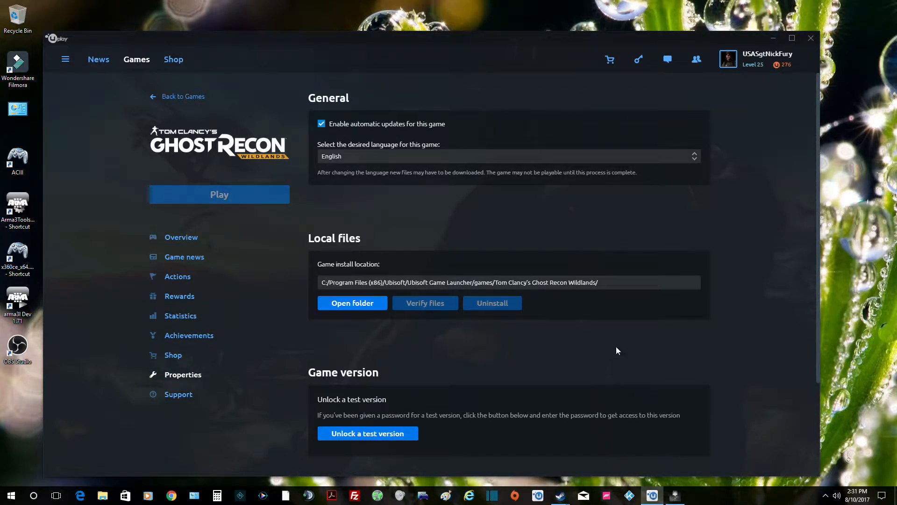
{"action": "scroll", "scroll_direction": "down", "scroll_amount": 3}
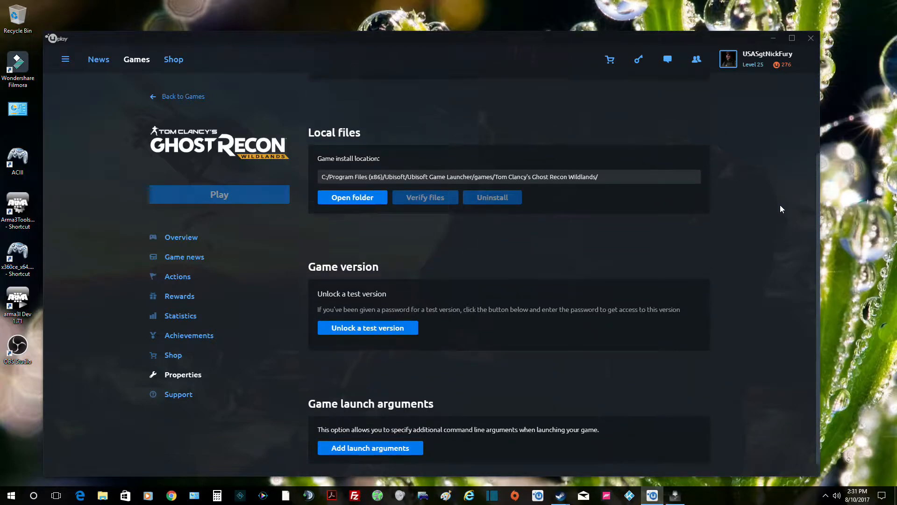
{"action": "scroll", "scroll_direction": "up", "scroll_amount": 3}
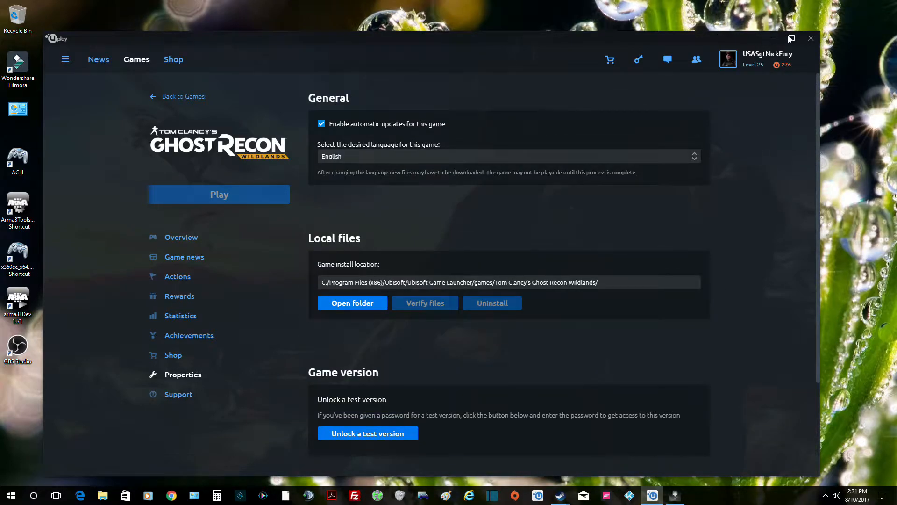
{"action": "left_click", "coordinate": [792, 38]}
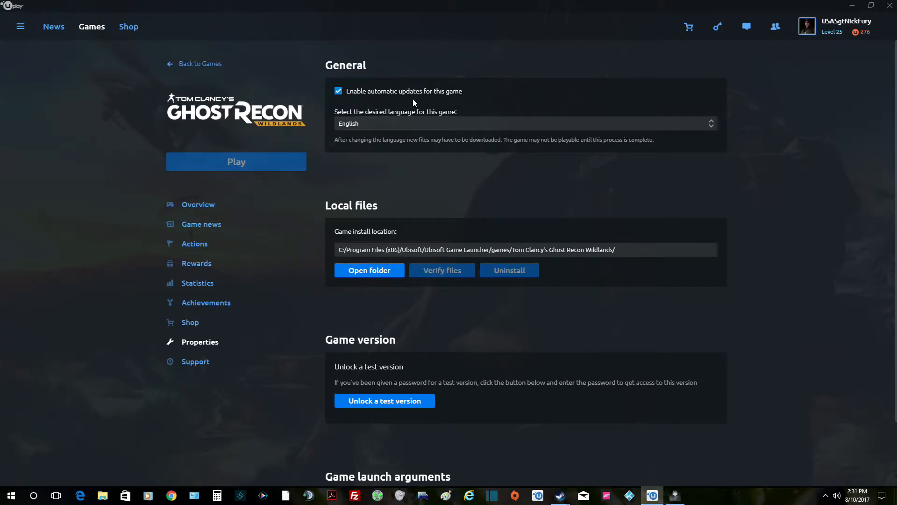
{"action": "mouse_move", "coordinate": [395, 130]}
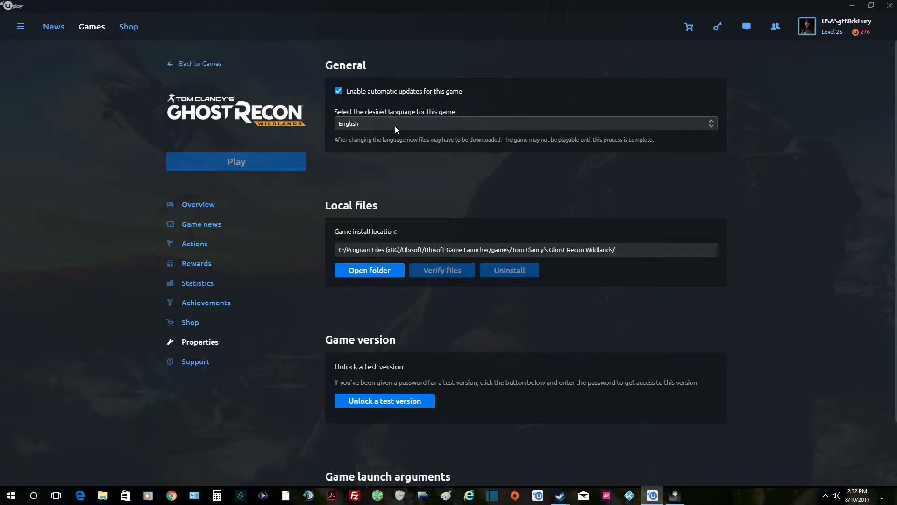
{"action": "mouse_move", "coordinate": [800, 295]}
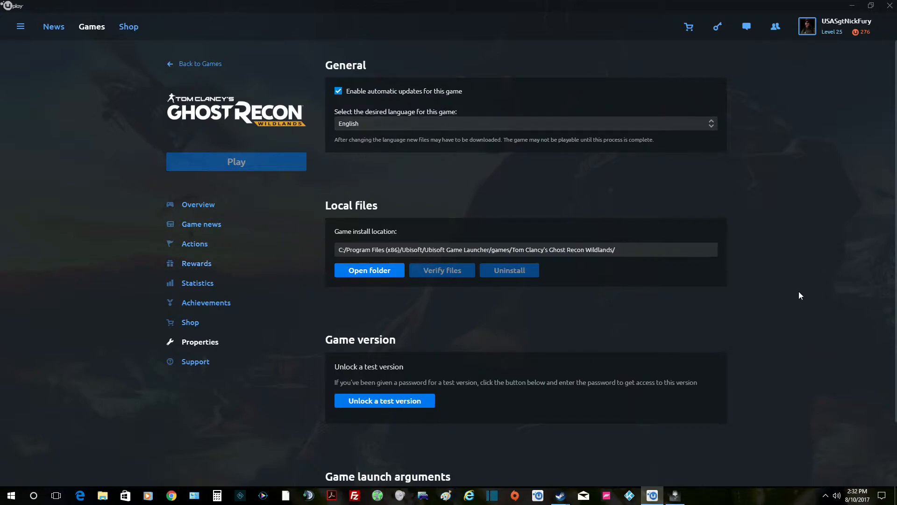
{"action": "mouse_move", "coordinate": [633, 287]}
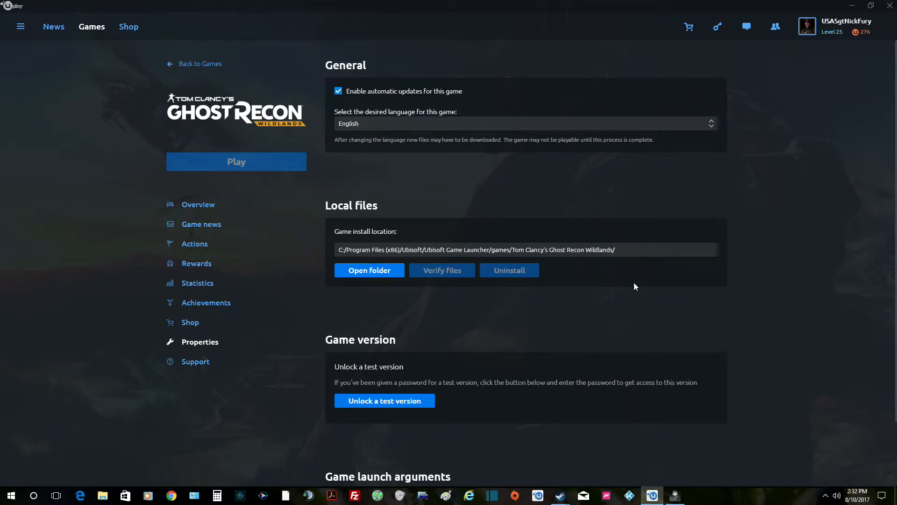
{"action": "mouse_move", "coordinate": [440, 277]}
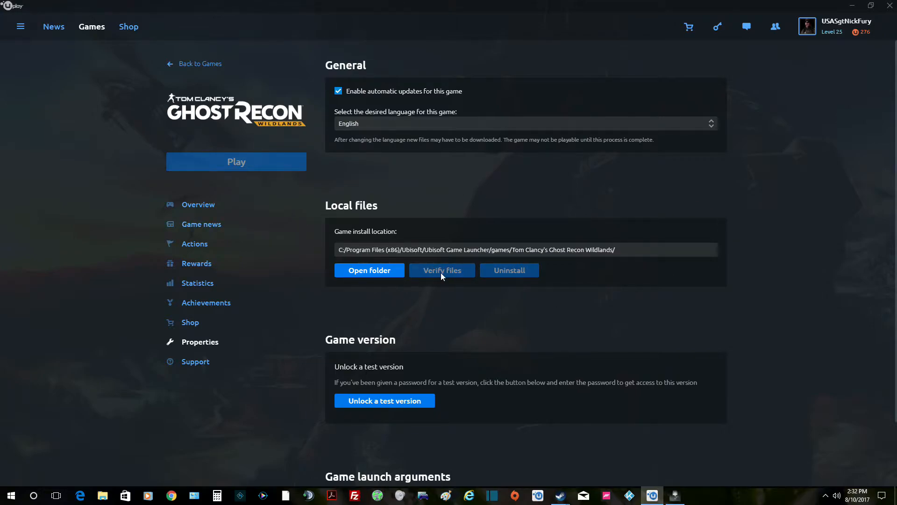
{"action": "mouse_move", "coordinate": [288, 317]}
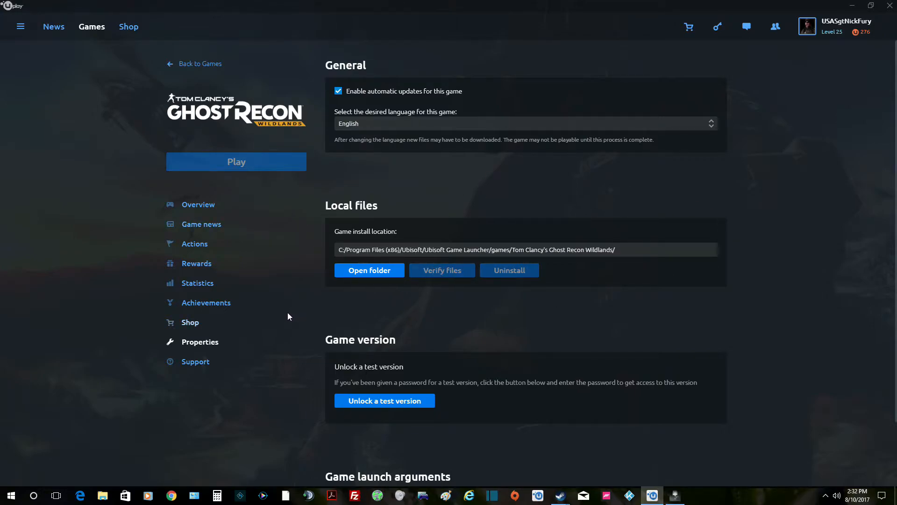
{"action": "mouse_move", "coordinate": [763, 321]}
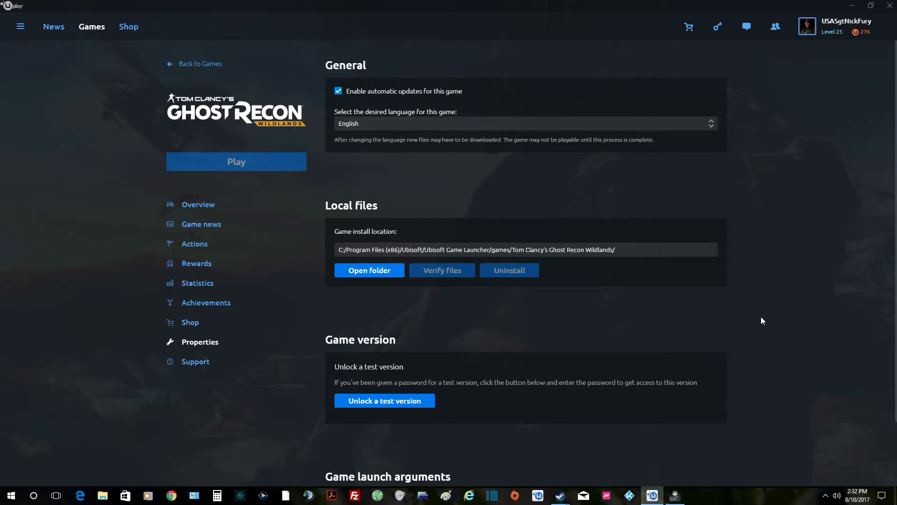
- Review the Properties page and restore the launcher window down from full screen
{"action": "scroll", "scroll_direction": "down", "scroll_amount": 3}
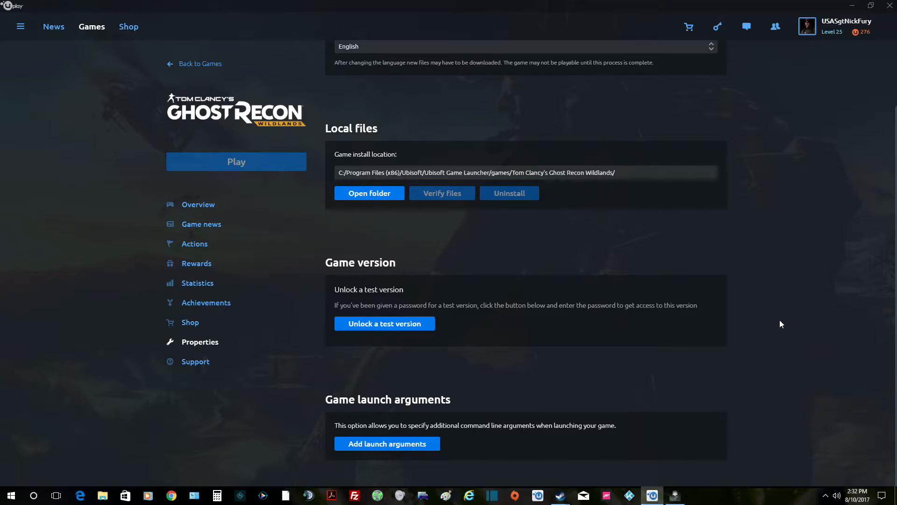
{"action": "mouse_move", "coordinate": [544, 237]}
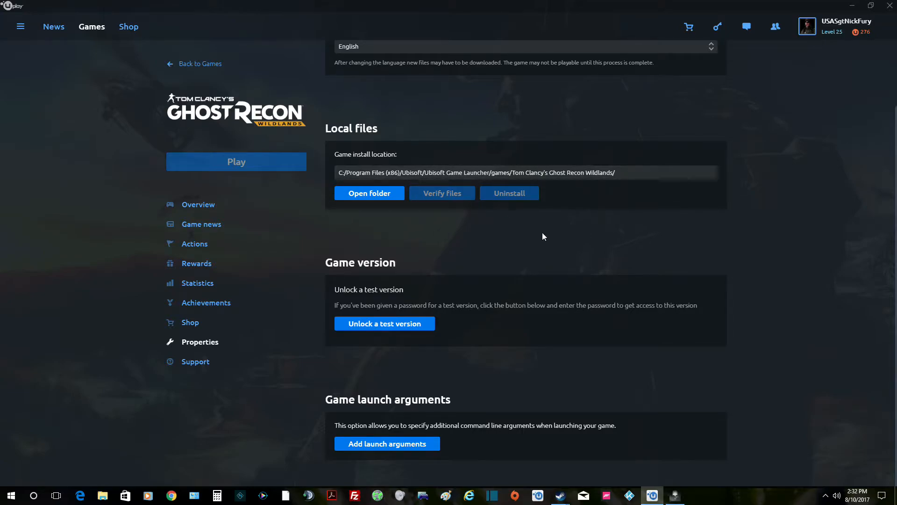
{"action": "scroll", "scroll_direction": "up", "scroll_amount": 3}
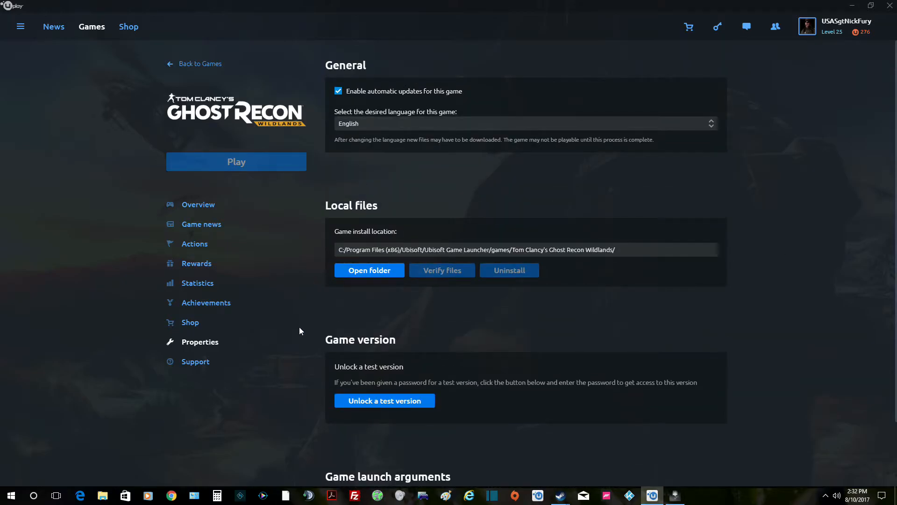
{"action": "mouse_move", "coordinate": [876, 380]}
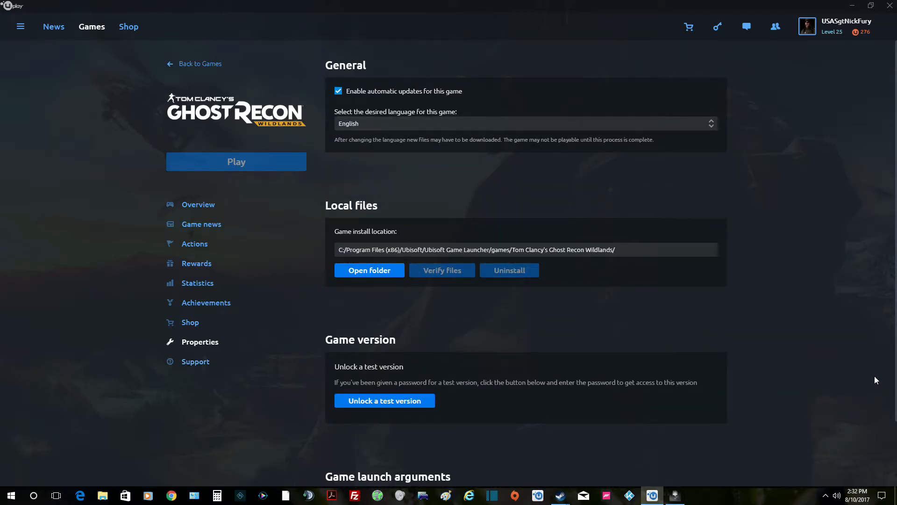
{"action": "scroll", "scroll_direction": "down", "scroll_amount": 3}
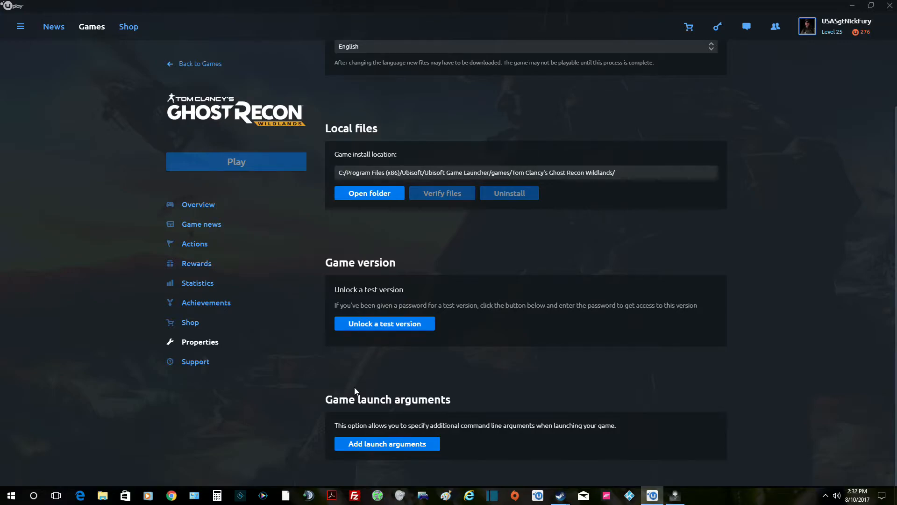
{"action": "mouse_move", "coordinate": [829, 486]}
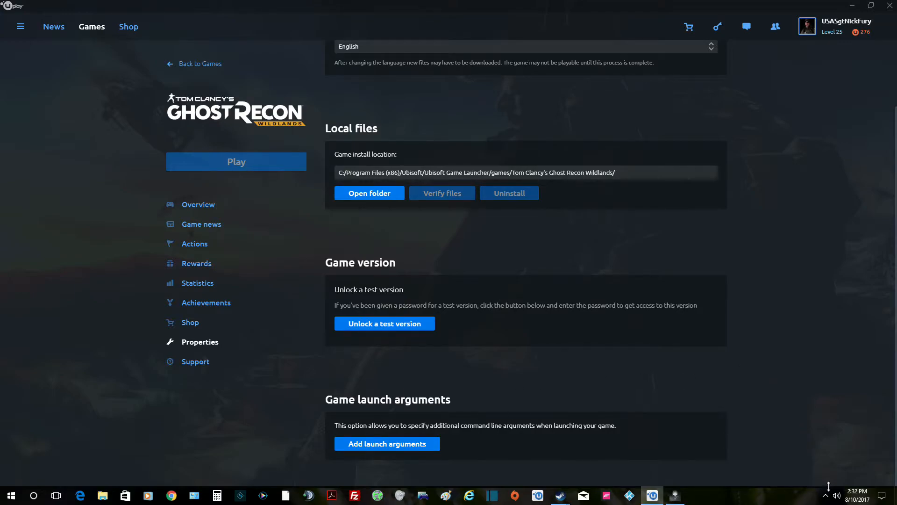
{"action": "mouse_move", "coordinate": [836, 496]}
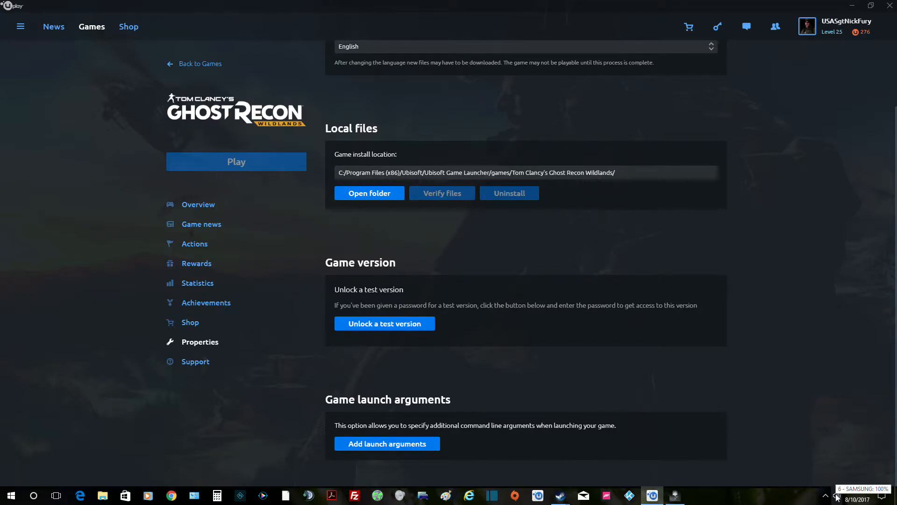
{"action": "right_click", "coordinate": [836, 496]}
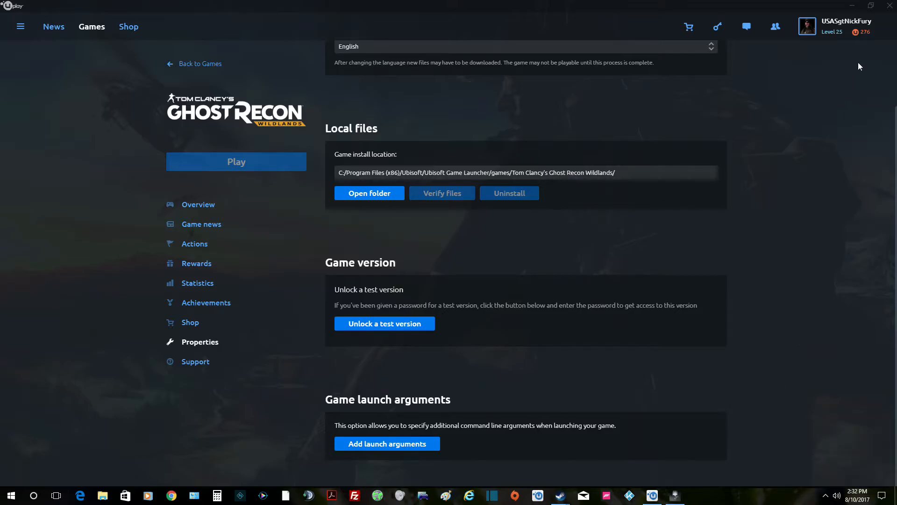
{"action": "left_click", "coordinate": [869, 6]}
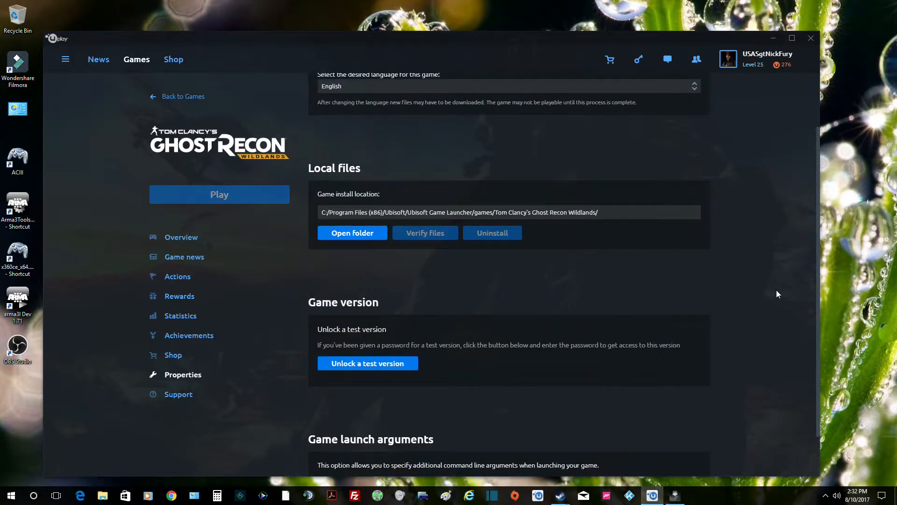
{"action": "scroll", "scroll_direction": "up", "scroll_amount": 3}
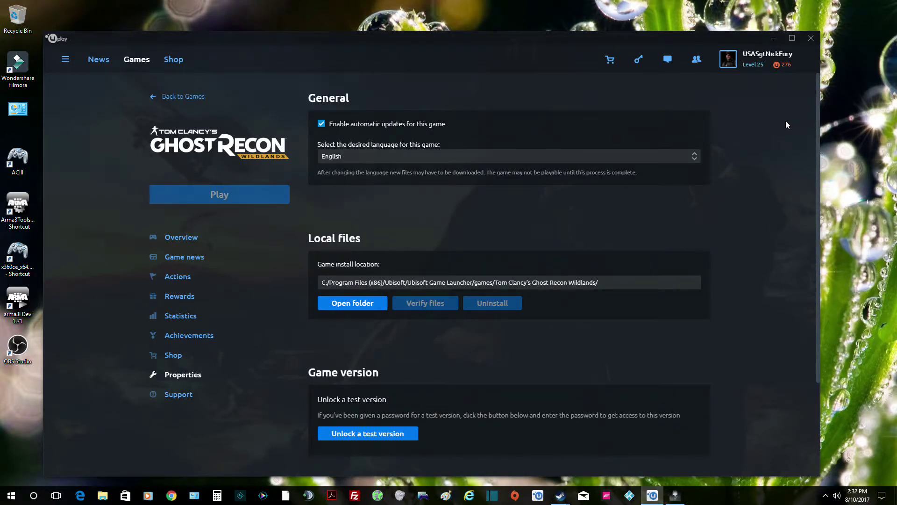
{"action": "mouse_move", "coordinate": [759, 101]}
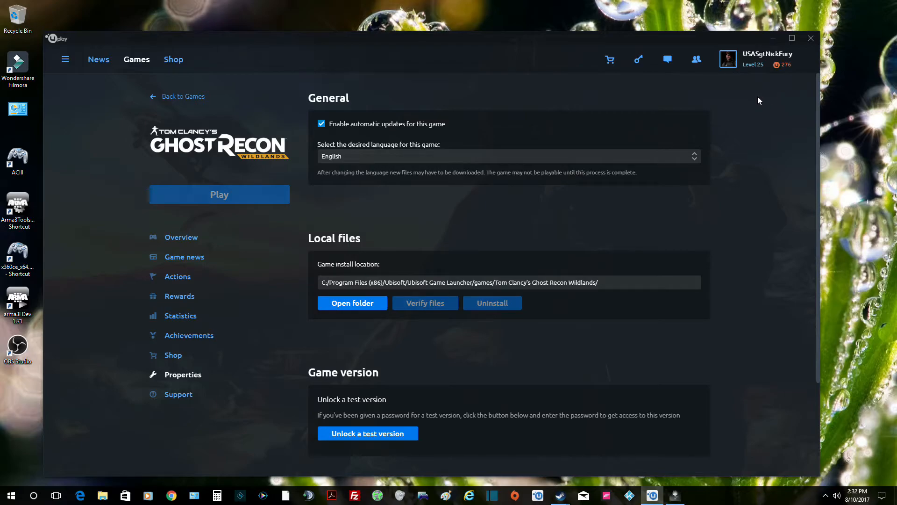
- Show the game's Support links and open its Official Website
{"action": "left_click", "coordinate": [178, 393]}
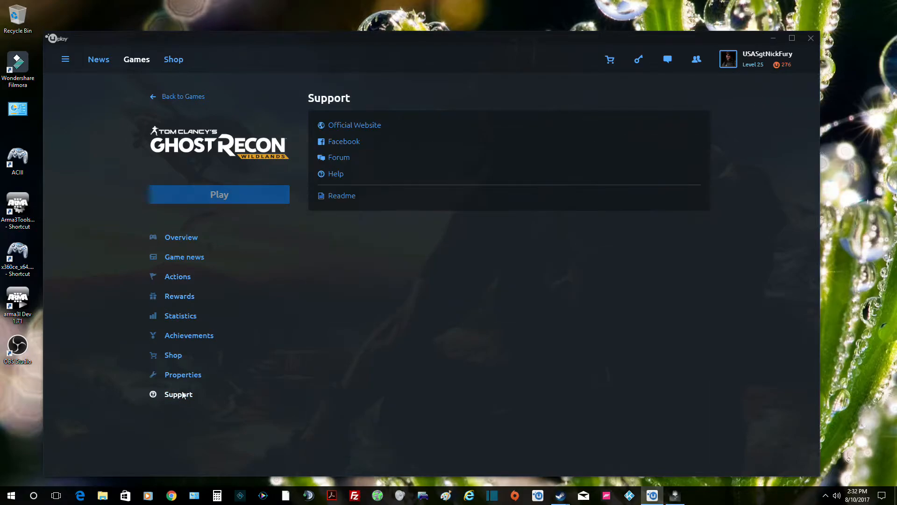
{"action": "mouse_move", "coordinate": [356, 124]}
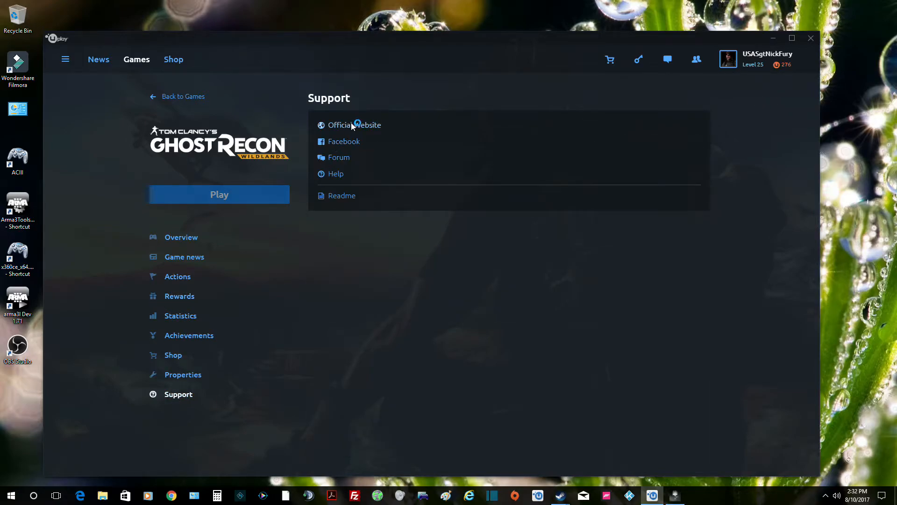
{"action": "left_click", "coordinate": [356, 125]}
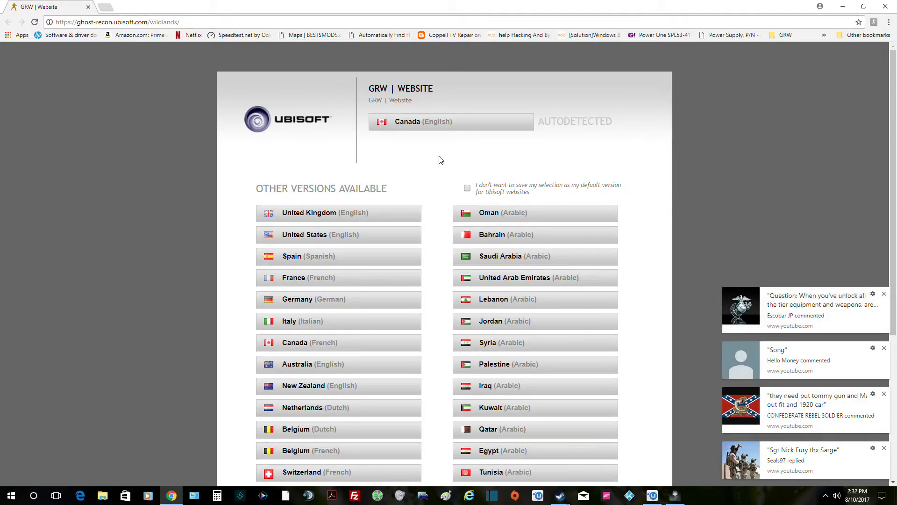
{"action": "mouse_move", "coordinate": [310, 236]}
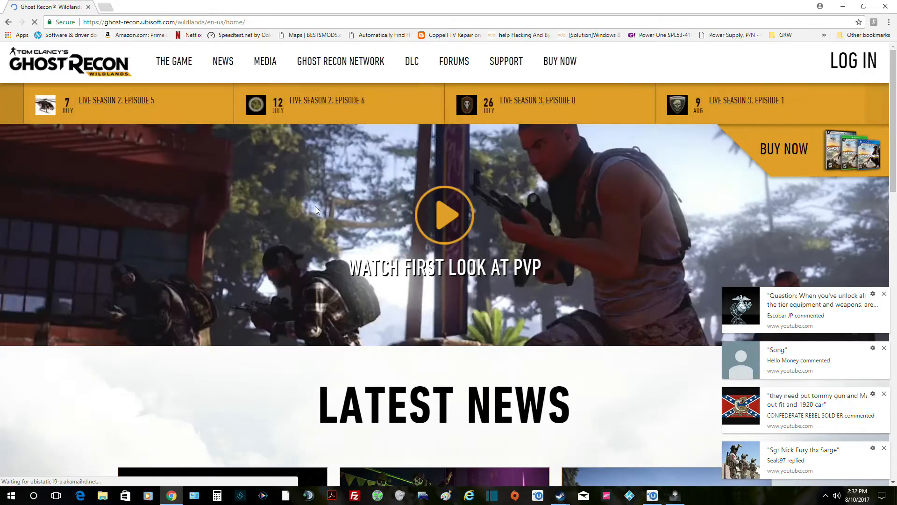
- Log in to the Ghost Recon site, dismiss the notifications and open Support in a new tab
{"action": "left_click", "coordinate": [853, 60]}
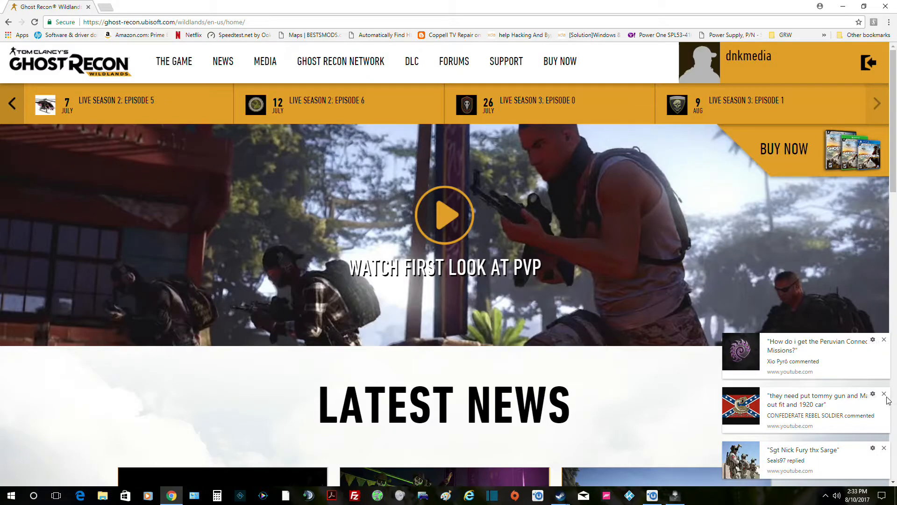
{"action": "left_click", "coordinate": [888, 393]}
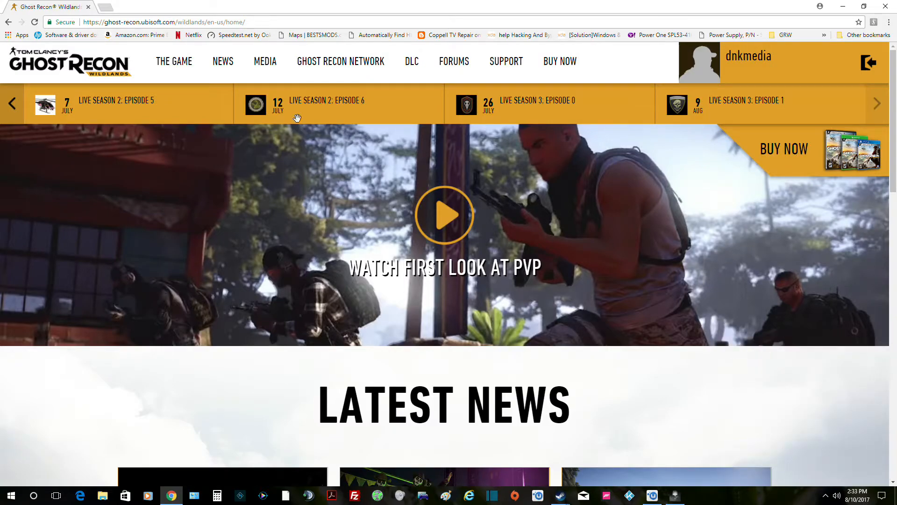
{"action": "left_click", "coordinate": [506, 61]}
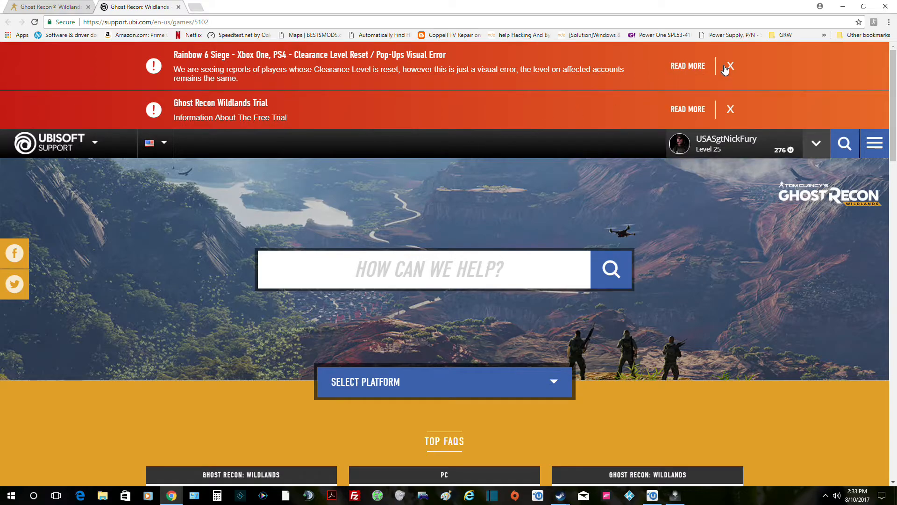
- Dismiss the Rainbow 6 Siege and Wildlands Trial alert banners and review the FAQs
{"action": "left_click", "coordinate": [730, 65]}
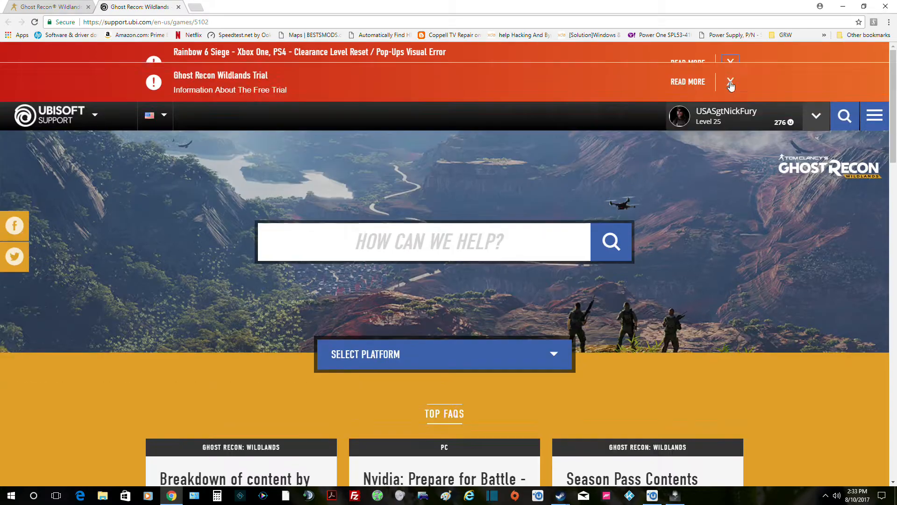
{"action": "left_click", "coordinate": [730, 60]}
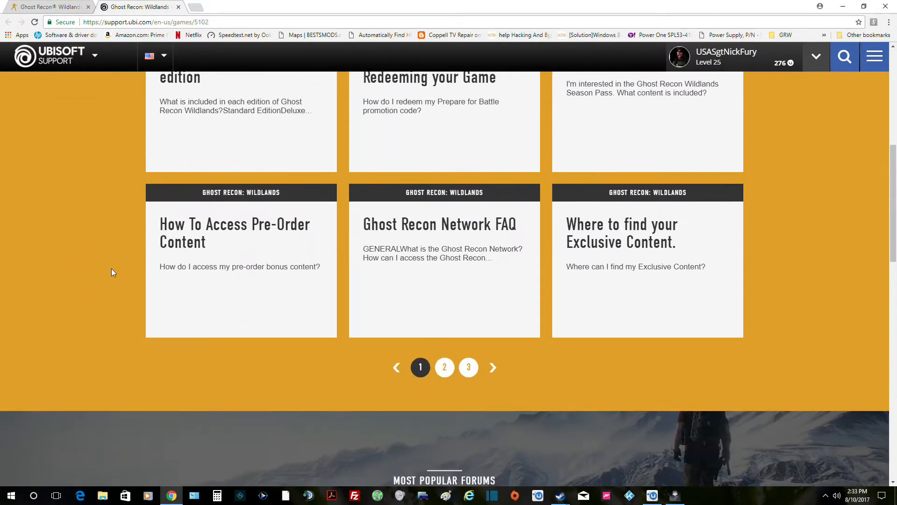
{"action": "scroll", "scroll_direction": "down", "scroll_amount": 3}
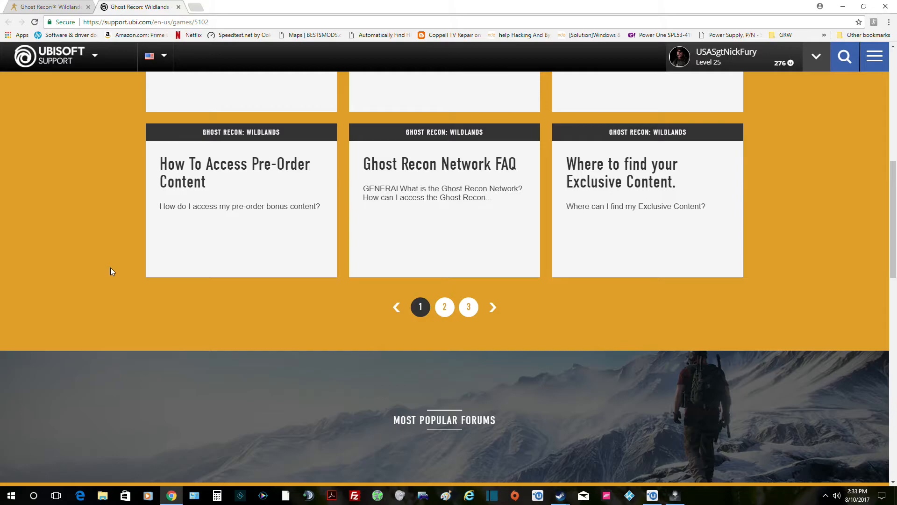
{"action": "scroll", "scroll_direction": "up", "scroll_amount": 3}
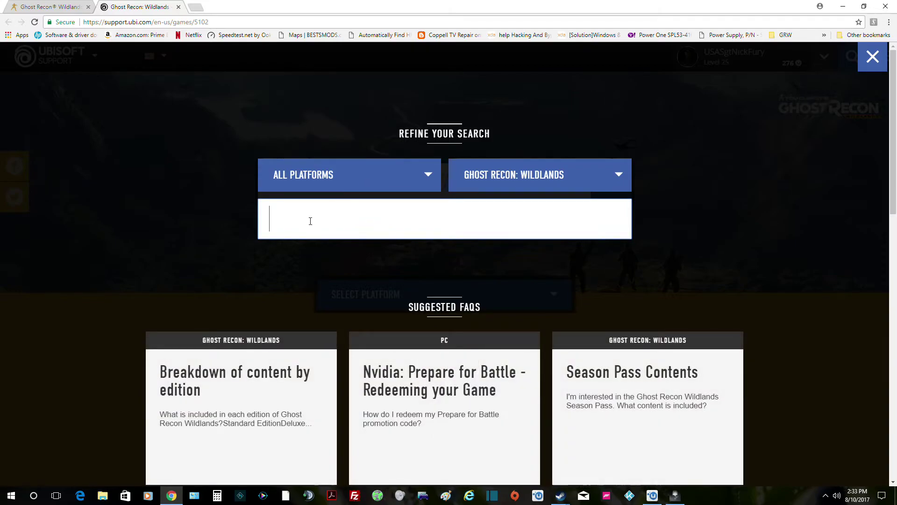
- Search Ubisoft Support for 'UPLAY INSTALLER', which returns no results
{"action": "type", "text": "UPLAY"}
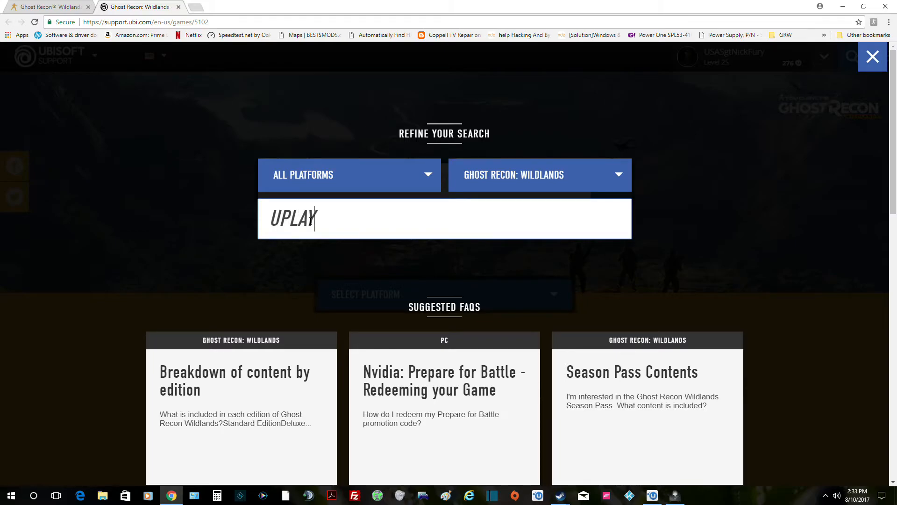
{"action": "type", "text": "INSTA"}
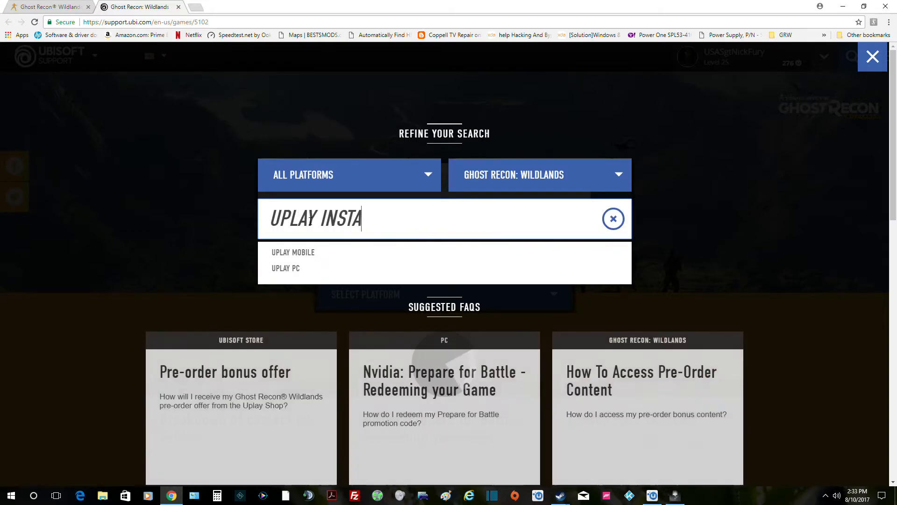
{"action": "type", "text": "LLER"}
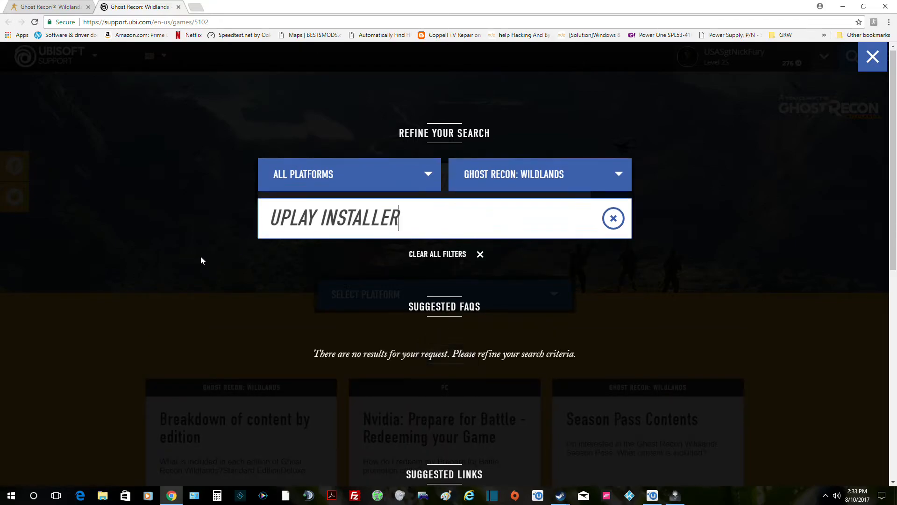
{"action": "left_click", "coordinate": [613, 218]}
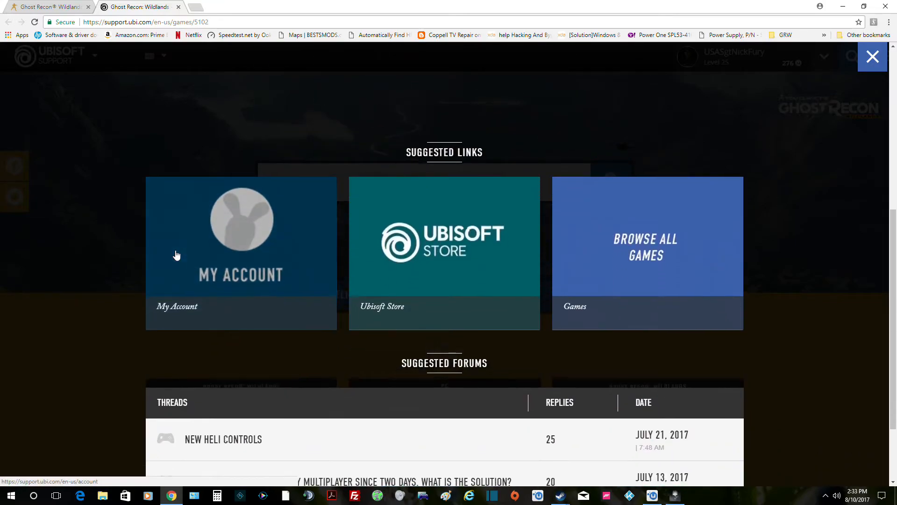
{"action": "scroll", "scroll_direction": "down", "scroll_amount": 3}
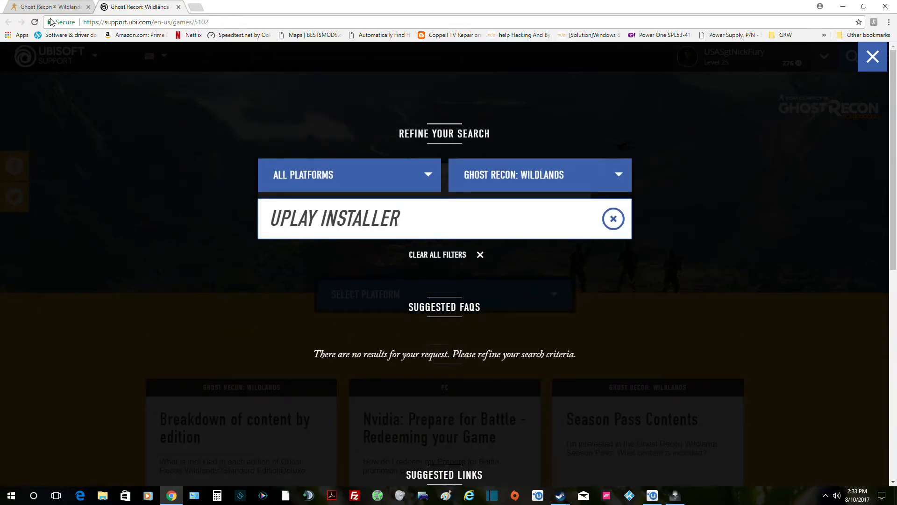
{"action": "mouse_move", "coordinate": [140, 7]}
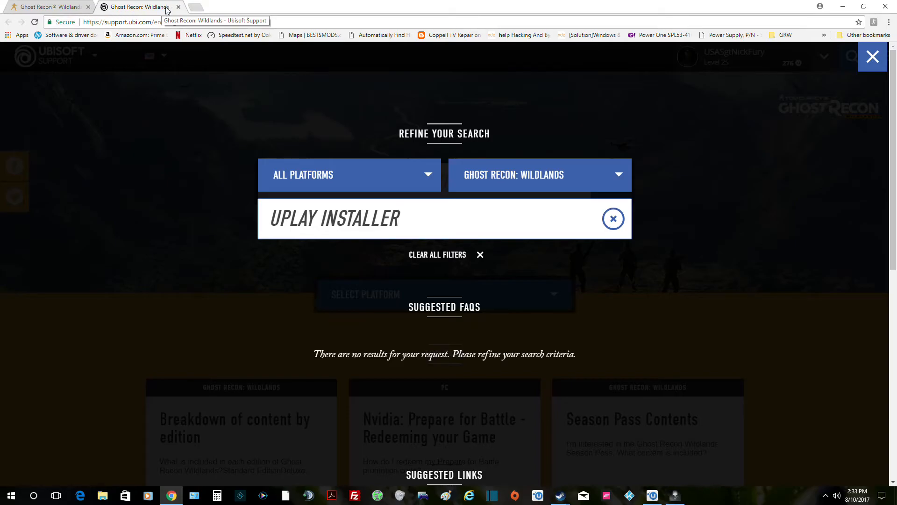
- Close the Ubisoft Support tab, returning to the Ghost Recon Wildlands site
{"action": "left_click", "coordinate": [49, 6]}
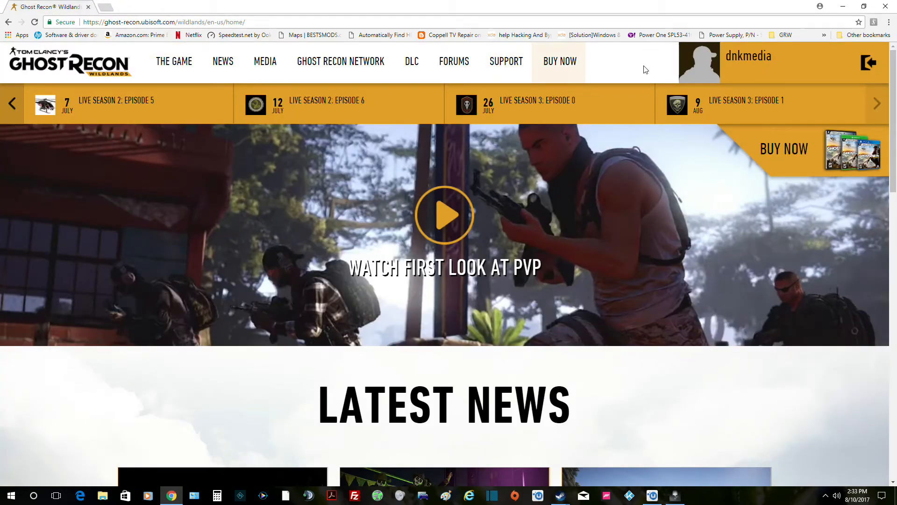
{"action": "mouse_move", "coordinate": [580, 68]}
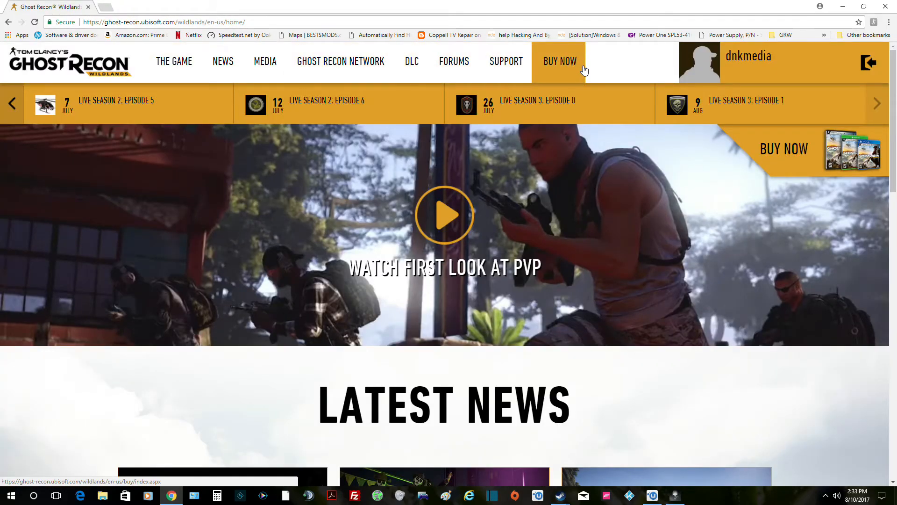
{"action": "mouse_move", "coordinate": [175, 24]}
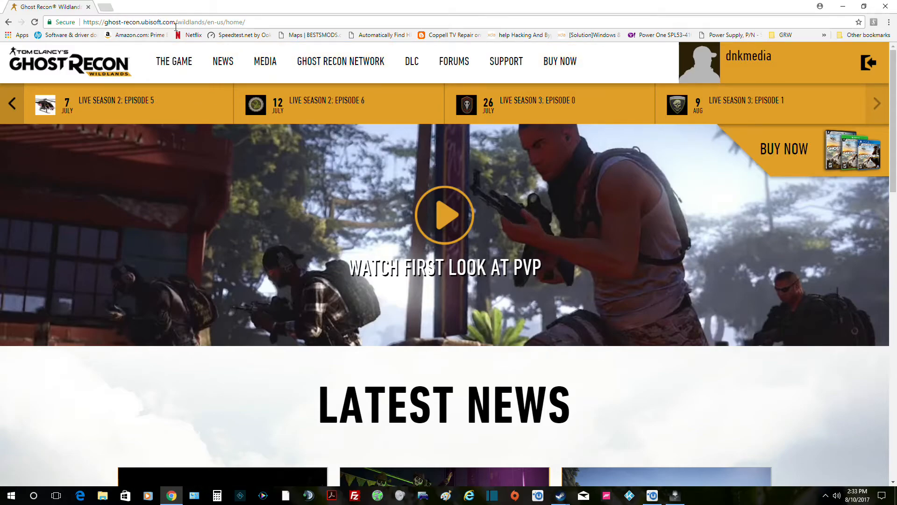
- Google 'uplay launcher' and open the Uplay: Home result
{"action": "left_click", "coordinate": [163, 21]}
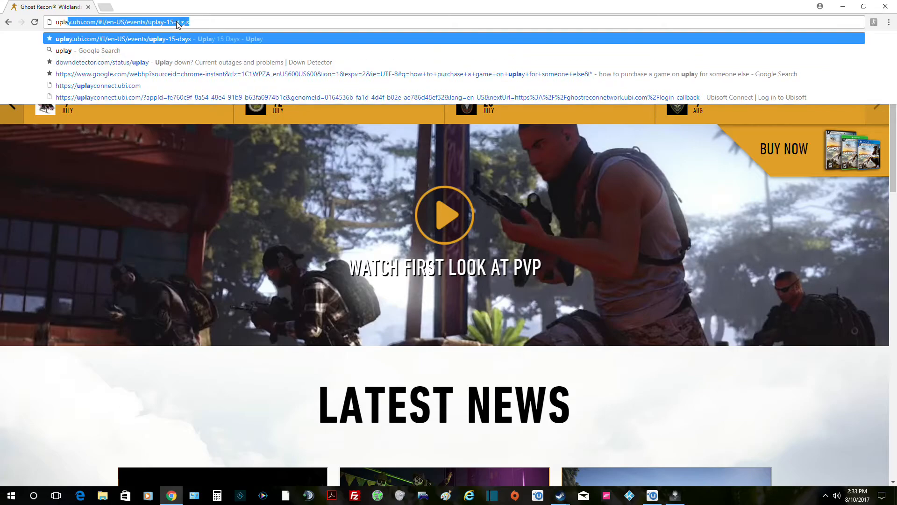
{"action": "type", "text": "uplay launcher"}
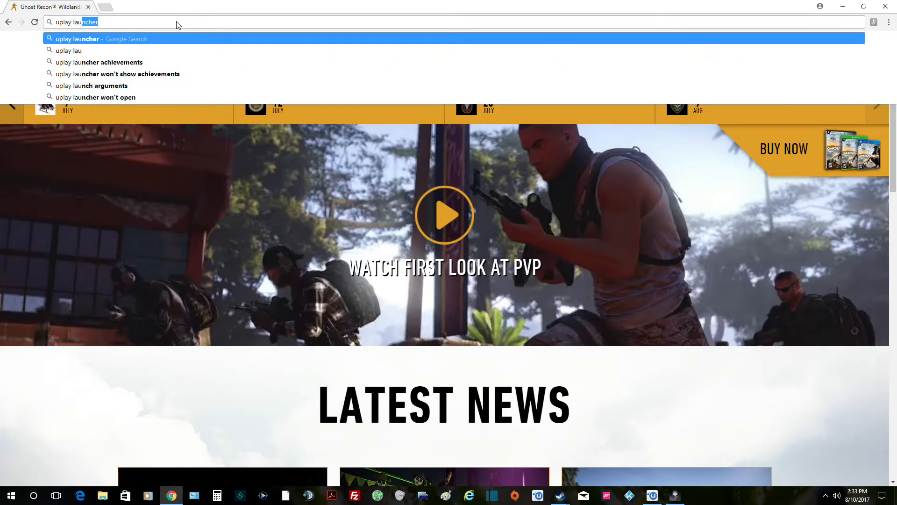
{"action": "key", "text": "Backspace"}
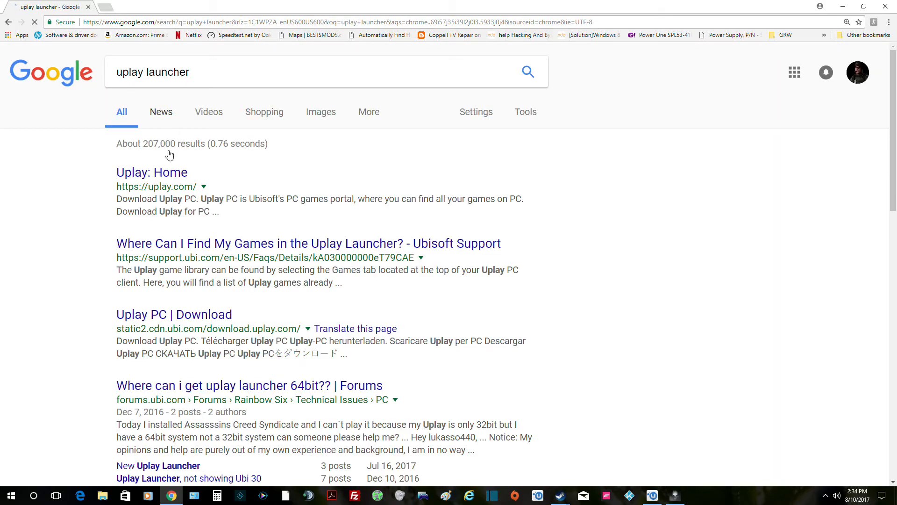
{"action": "left_click", "coordinate": [152, 172]}
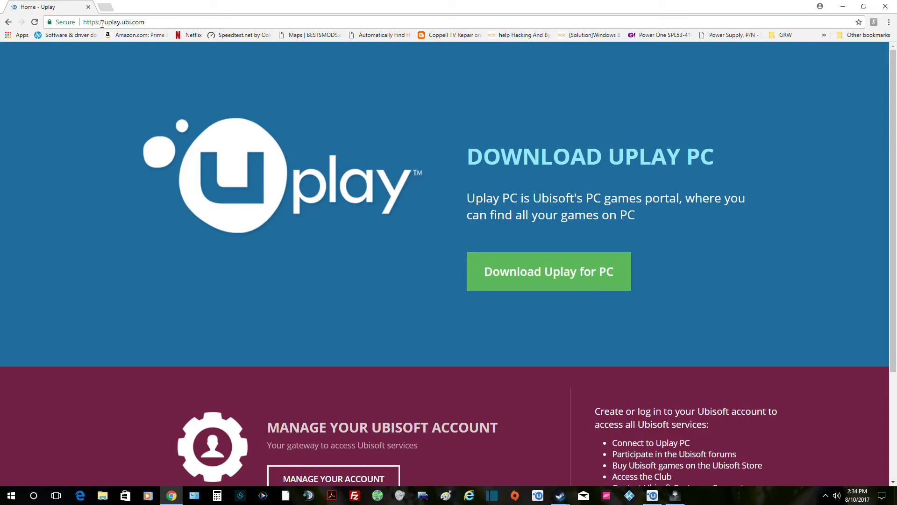
{"action": "mouse_move", "coordinate": [286, 67]}
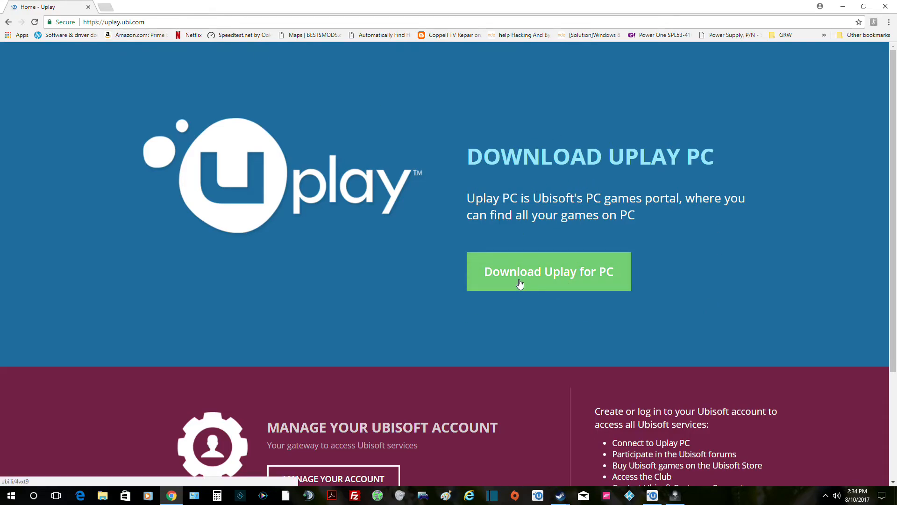
- Scroll through the Download Uplay PC page down to the footer and back up
{"action": "scroll", "scroll_direction": "down", "scroll_amount": 3}
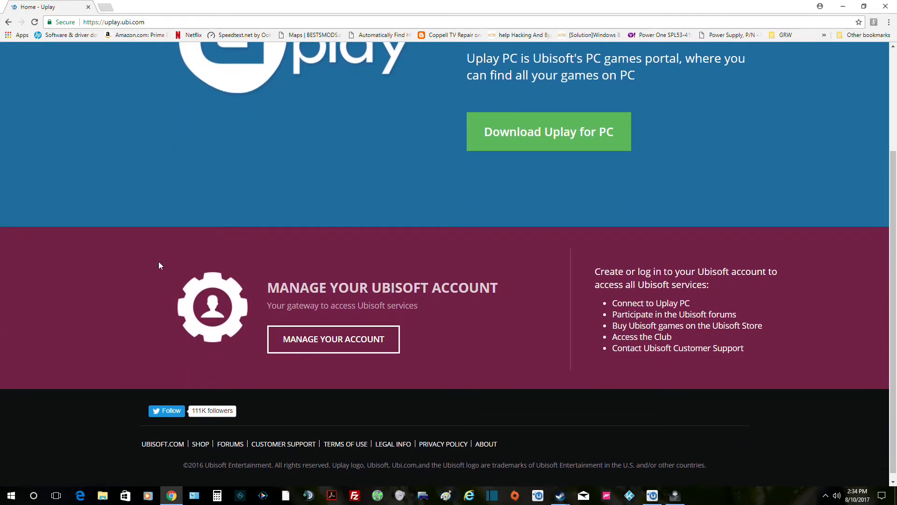
{"action": "scroll", "scroll_direction": "up", "scroll_amount": 3}
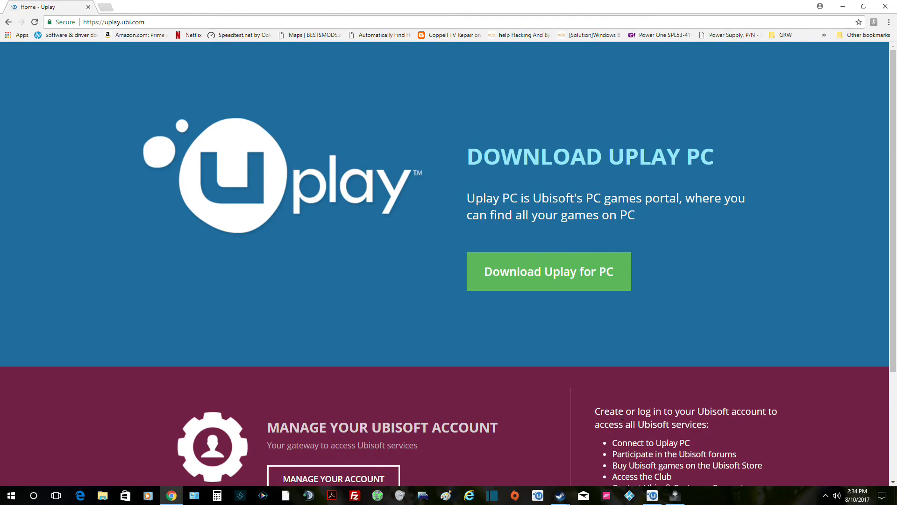
{"action": "mouse_move", "coordinate": [544, 378]}
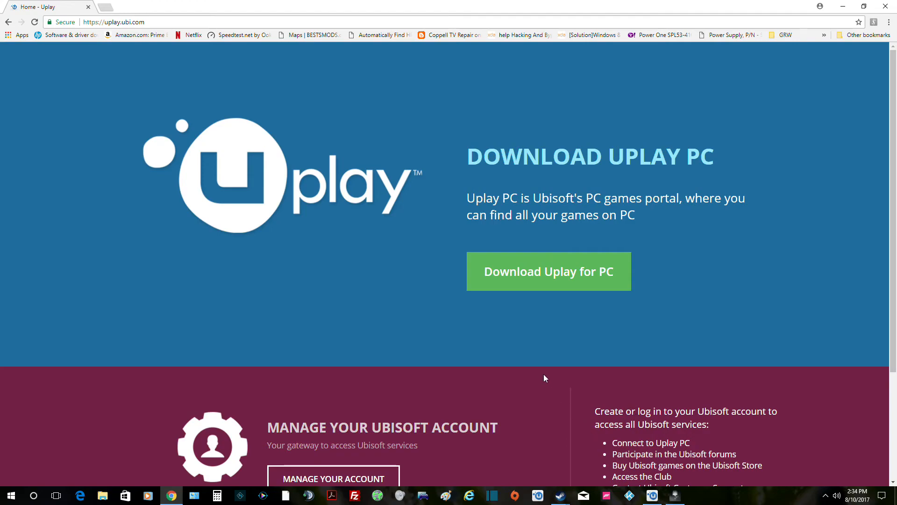
{"action": "mouse_move", "coordinate": [705, 322]}
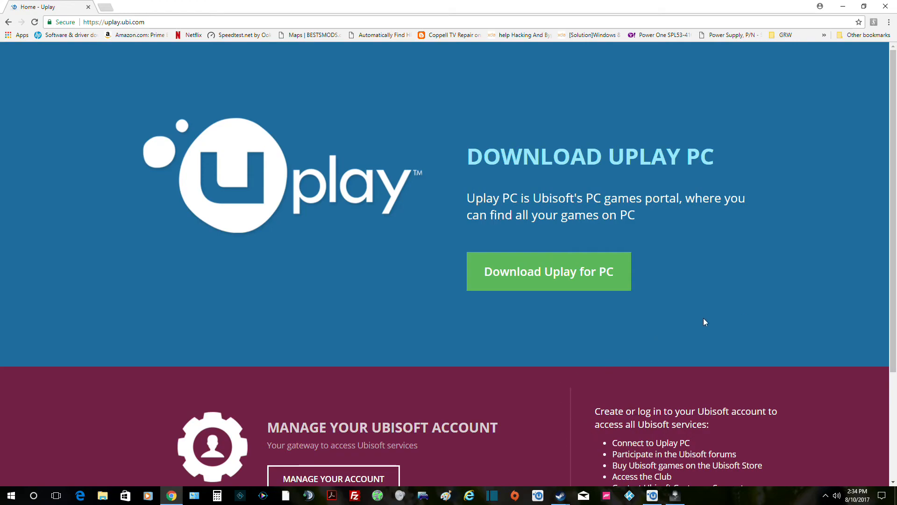
{"action": "mouse_move", "coordinate": [692, 410]}
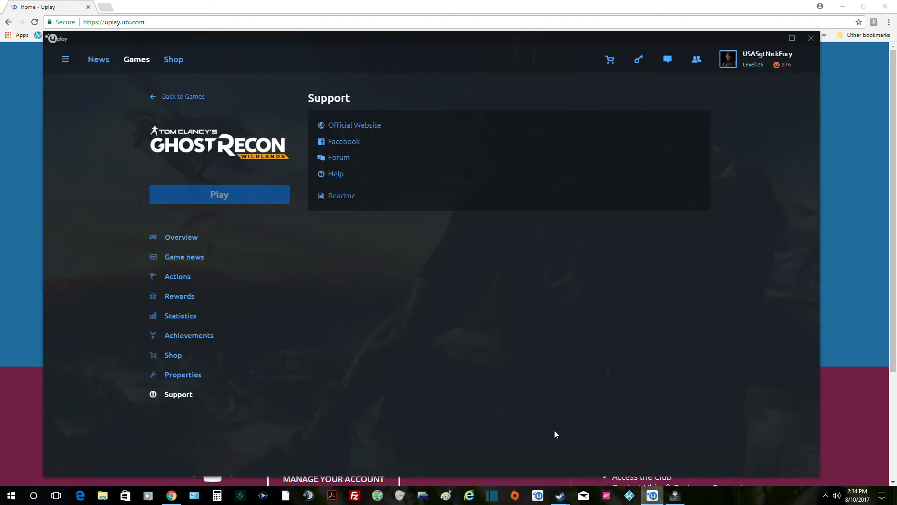
- Show Ghost Recon Wildlands' Properties with Local files location and Verify files option
{"action": "left_click", "coordinate": [184, 374]}
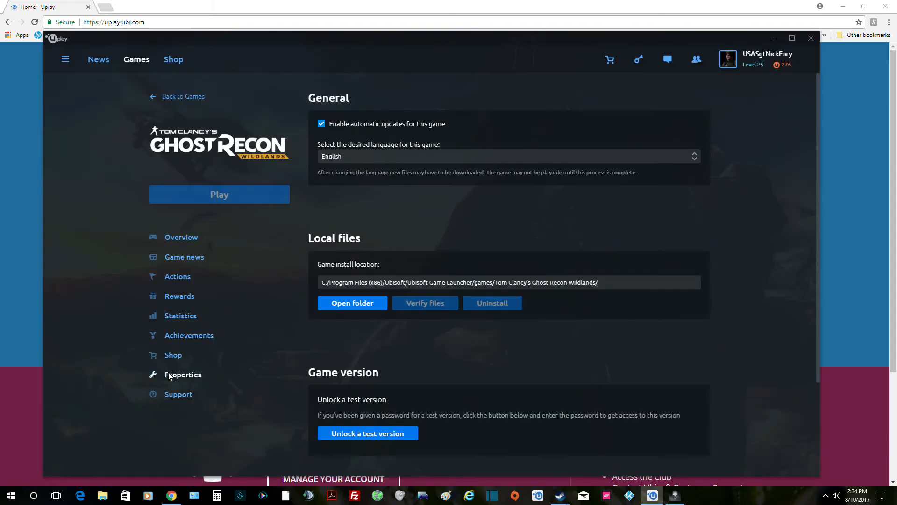
{"action": "mouse_move", "coordinate": [649, 378]}
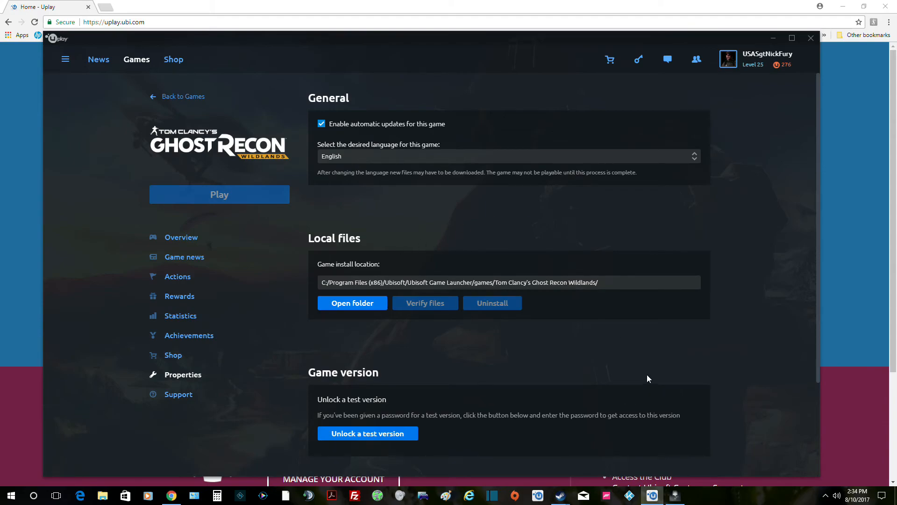
{"action": "mouse_move", "coordinate": [613, 366]}
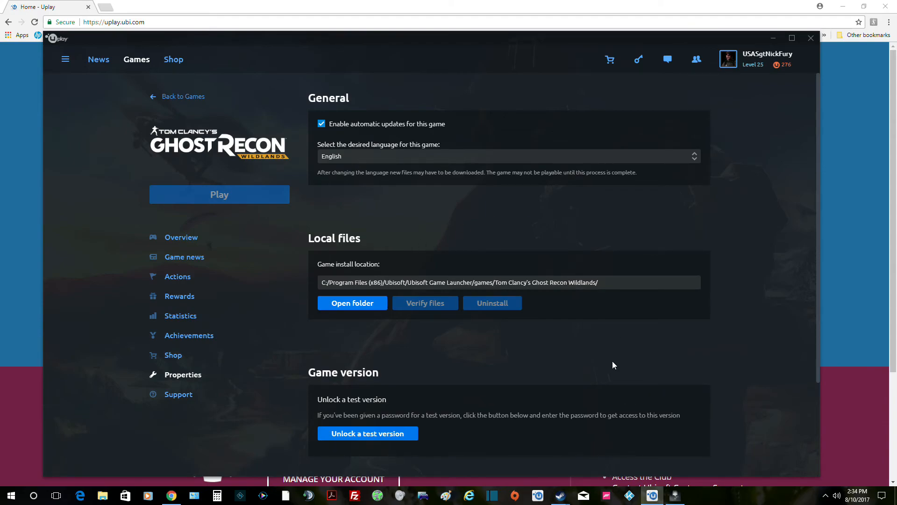
{"action": "mouse_move", "coordinate": [218, 470]}
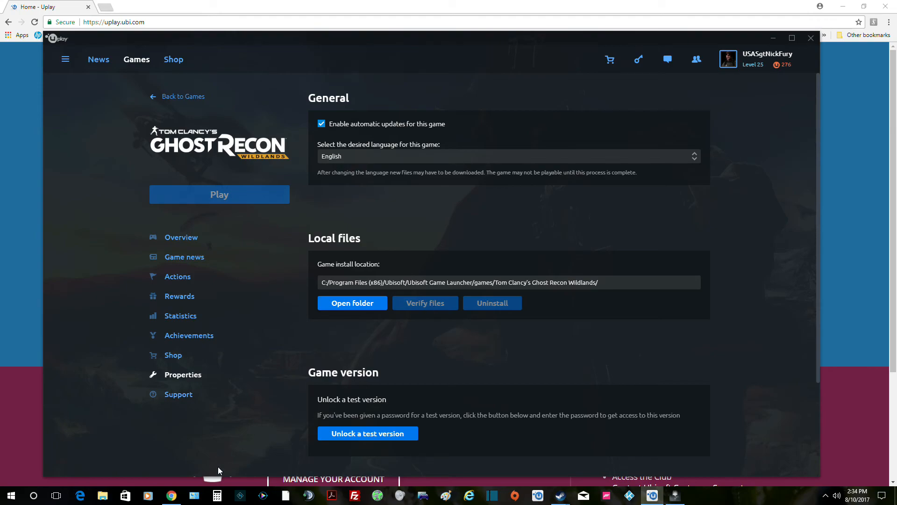
{"action": "mouse_move", "coordinate": [844, 114]}
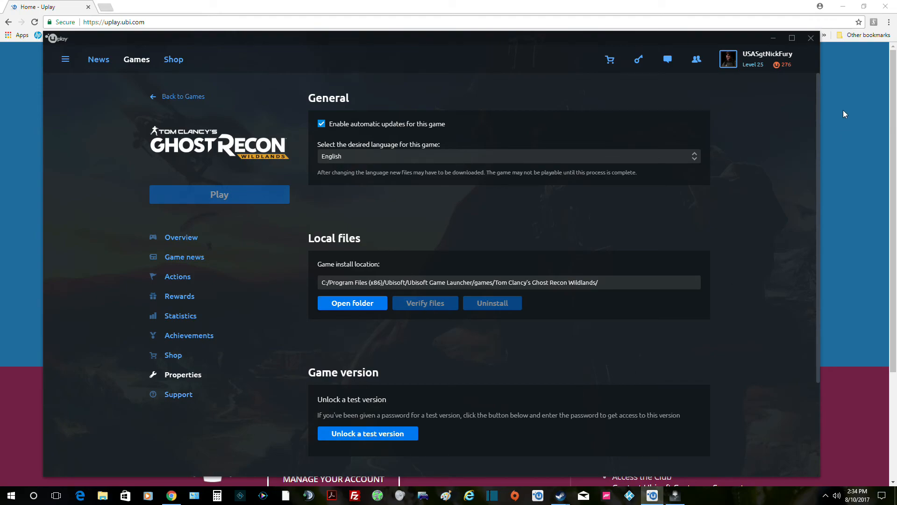
{"action": "mouse_move", "coordinate": [861, 106]}
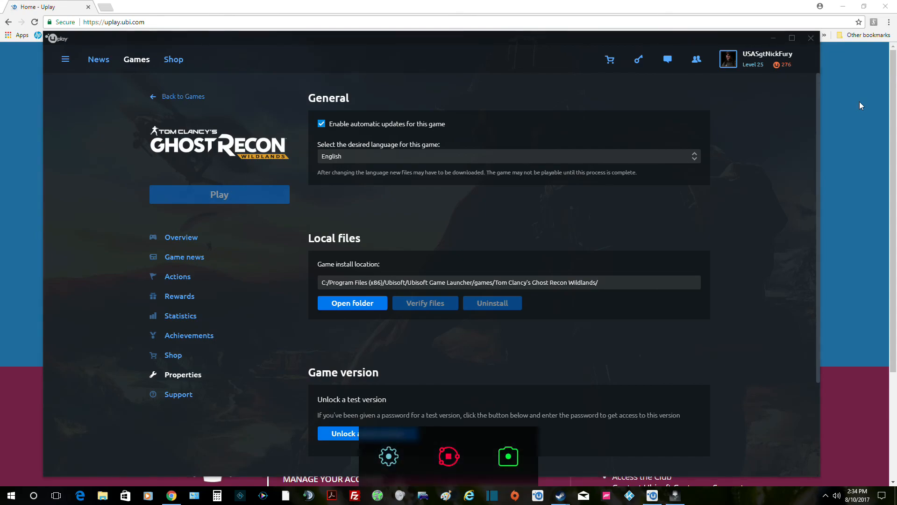
{"action": "mouse_move", "coordinate": [449, 457]}
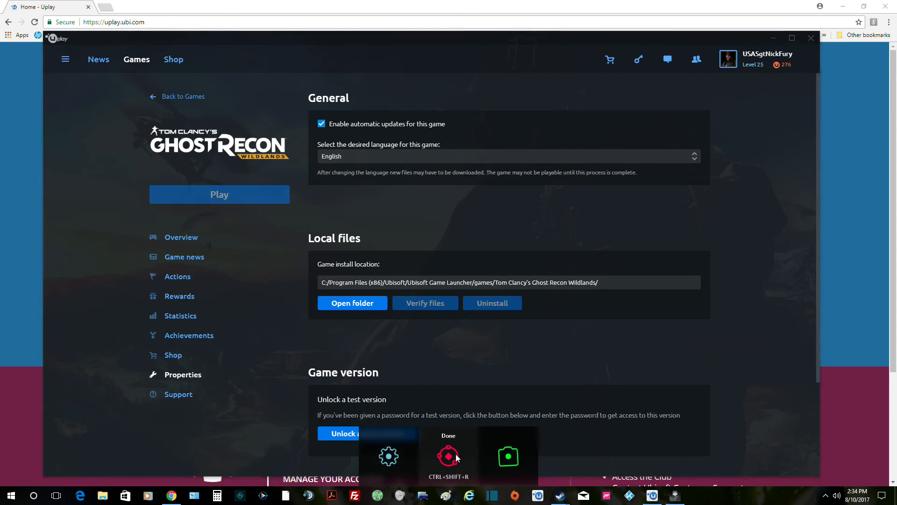